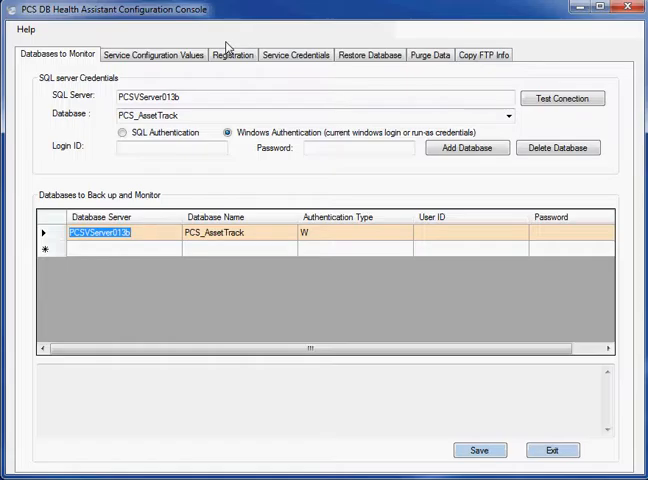
{"action": "mouse_move", "coordinate": [256, 70]}
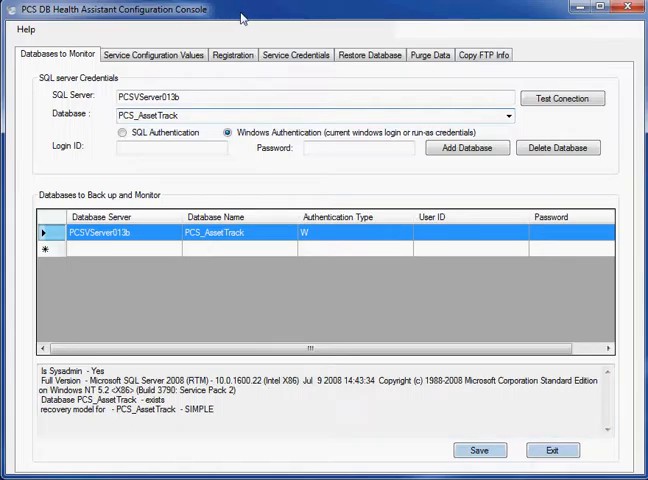
{"action": "mouse_move", "coordinate": [276, 24]}
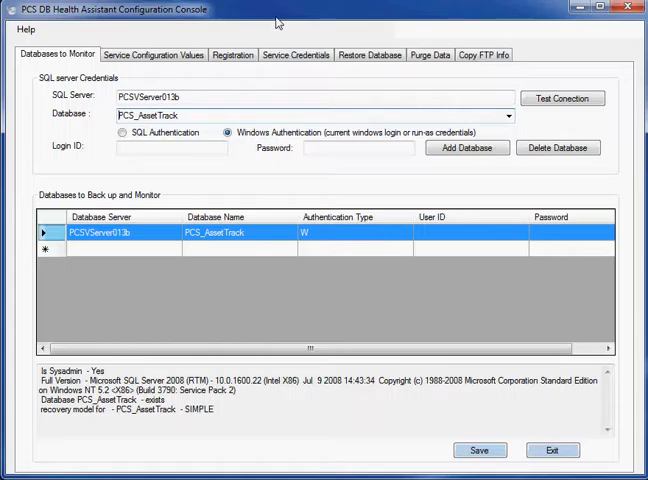
{"action": "mouse_move", "coordinate": [318, 36]}
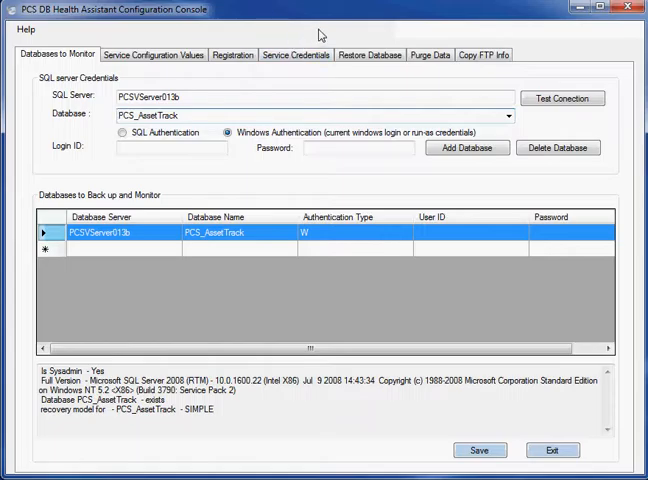
{"action": "mouse_move", "coordinate": [336, 36]}
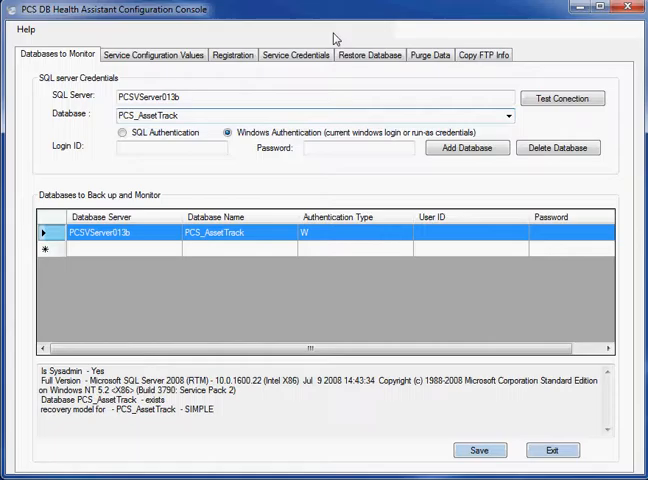
{"action": "mouse_move", "coordinate": [372, 48]}
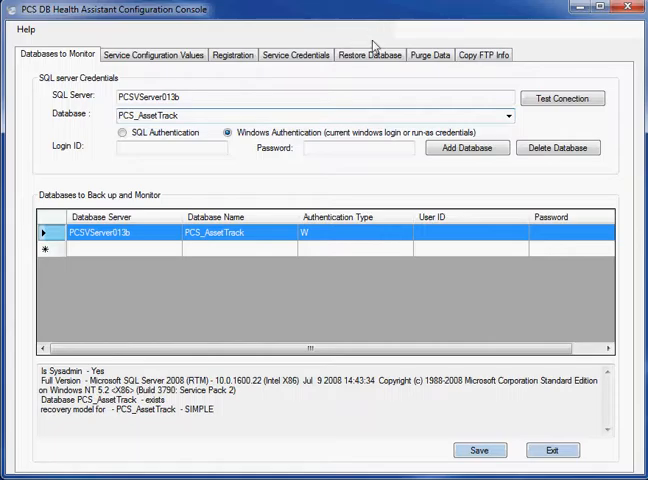
{"action": "mouse_move", "coordinate": [370, 56]}
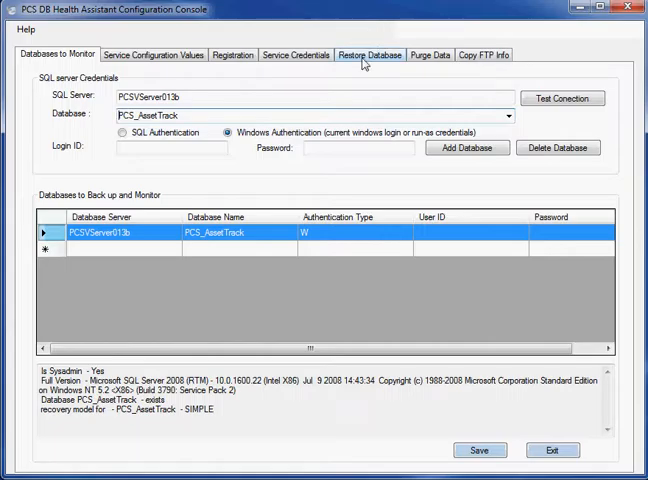
{"action": "mouse_move", "coordinate": [428, 58]}
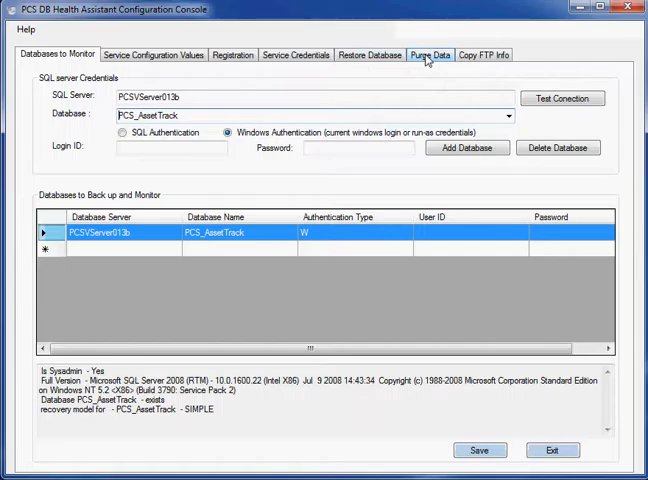
Browse Databases to Monitor and Restore Database, then settle on the empty Purge Data form
{"action": "left_click", "coordinate": [430, 56]}
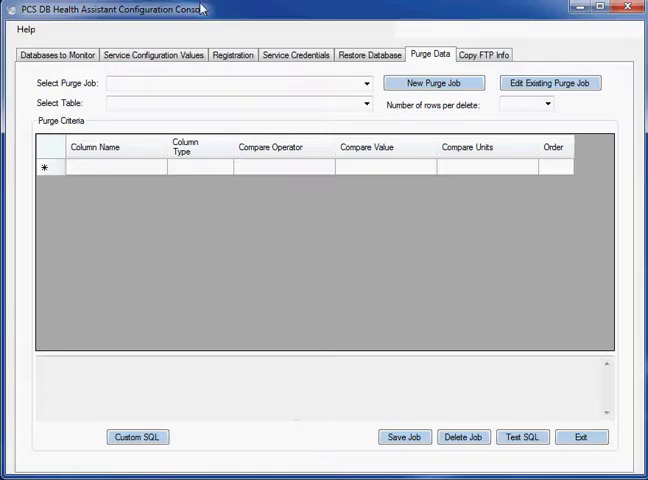
{"action": "left_click", "coordinate": [62, 56]}
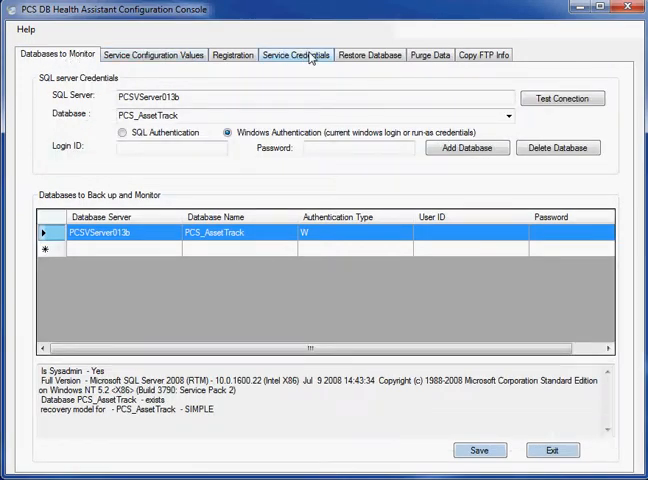
{"action": "left_click", "coordinate": [372, 54]}
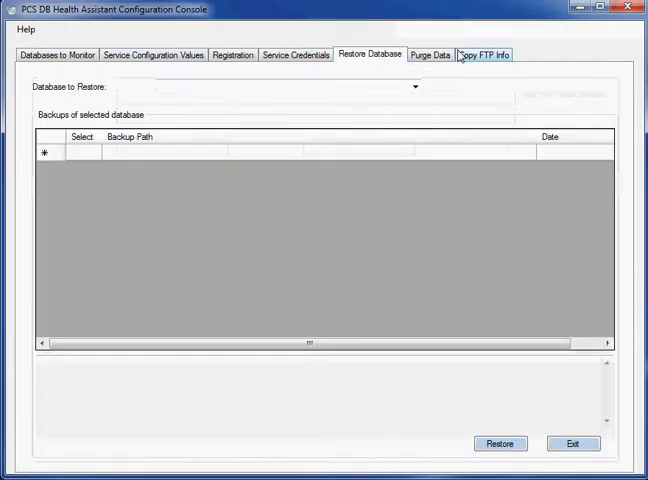
{"action": "left_click", "coordinate": [430, 54]}
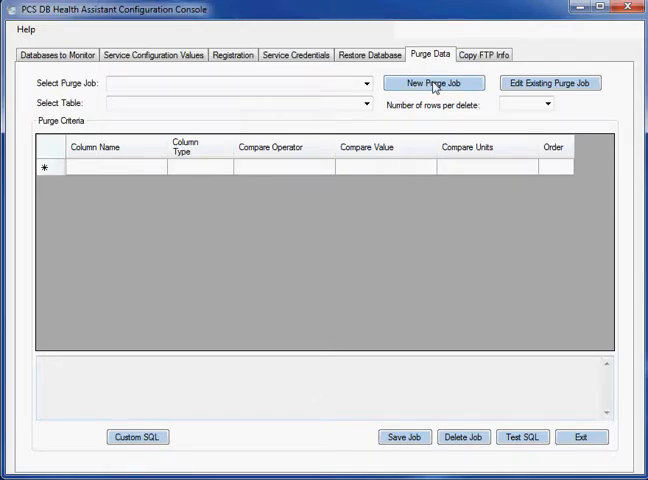
Start a new purge job on PCS_AssetTrack targeting the tblAssetTransactions table
{"action": "left_click", "coordinate": [434, 84]}
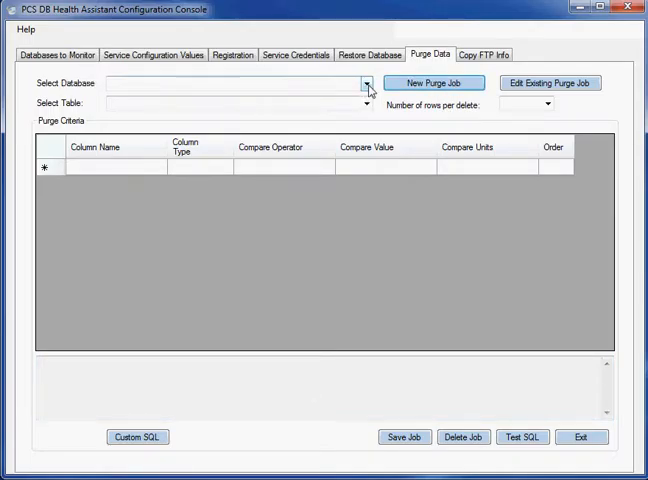
{"action": "left_click", "coordinate": [368, 104]}
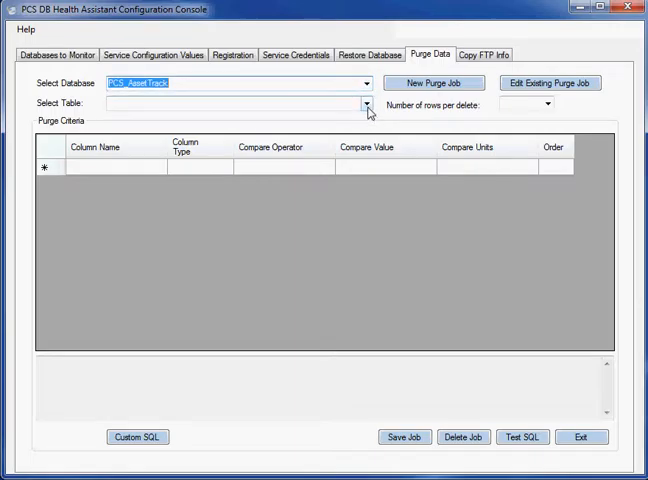
{"action": "left_click", "coordinate": [364, 104]}
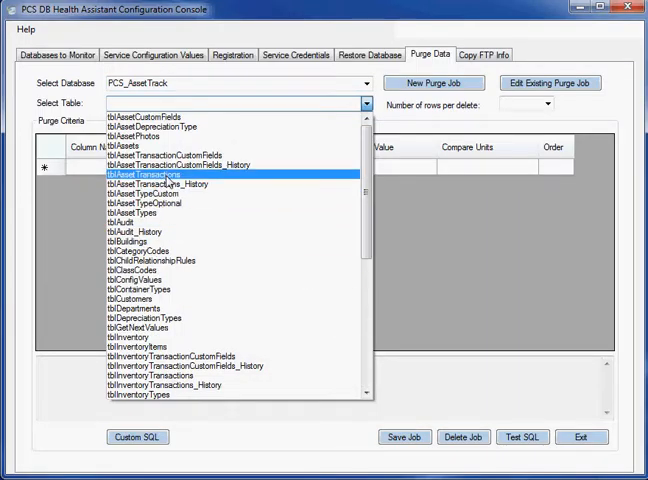
{"action": "left_click", "coordinate": [150, 174]}
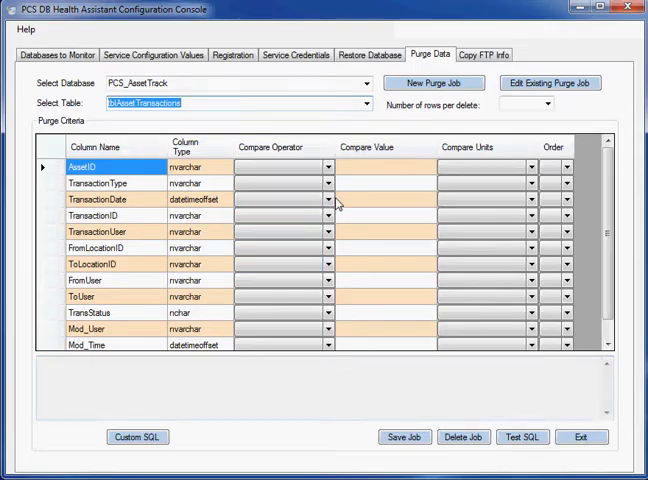
Set the TransactionDate criterion to Less or Equal 7 Years with order 1
{"action": "left_click", "coordinate": [328, 200]}
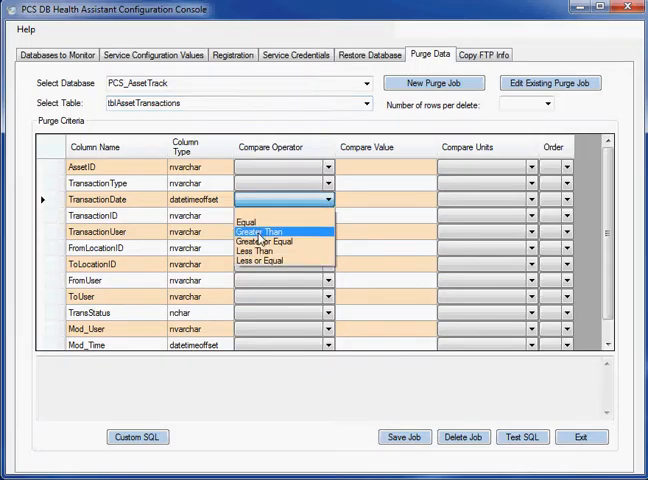
{"action": "mouse_move", "coordinate": [260, 260]}
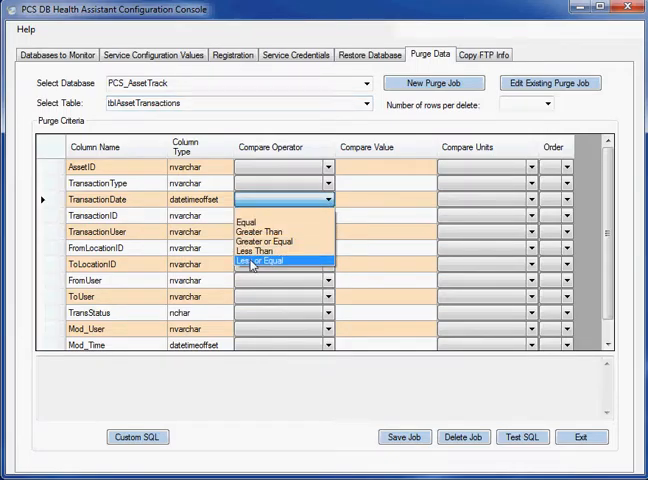
{"action": "left_click", "coordinate": [268, 264]}
{"action": "type", "text": "7"}
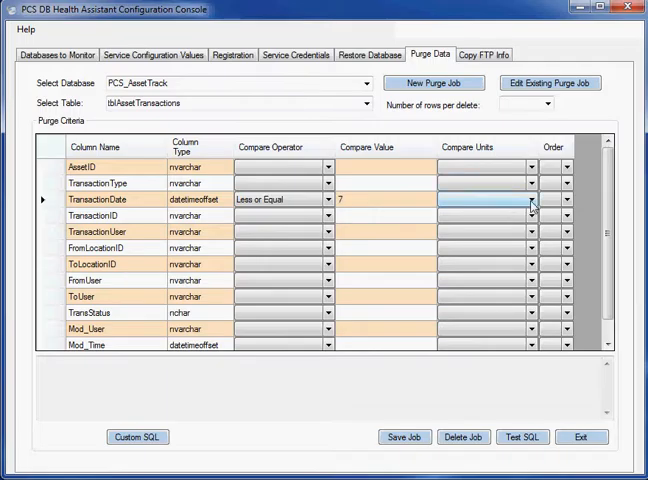
{"action": "left_click", "coordinate": [528, 200]}
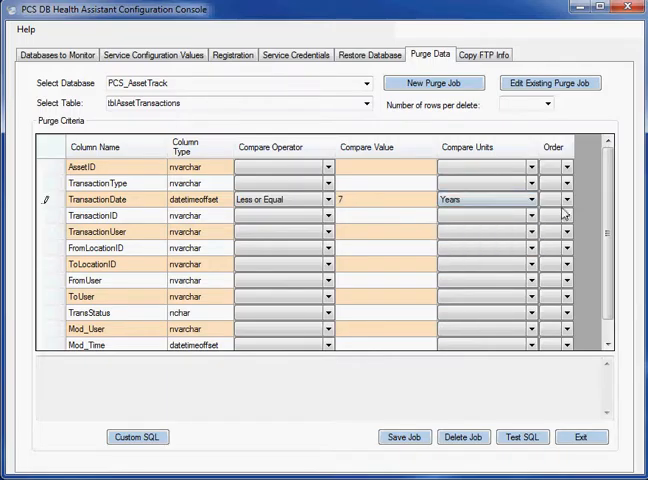
{"action": "left_click", "coordinate": [566, 200]}
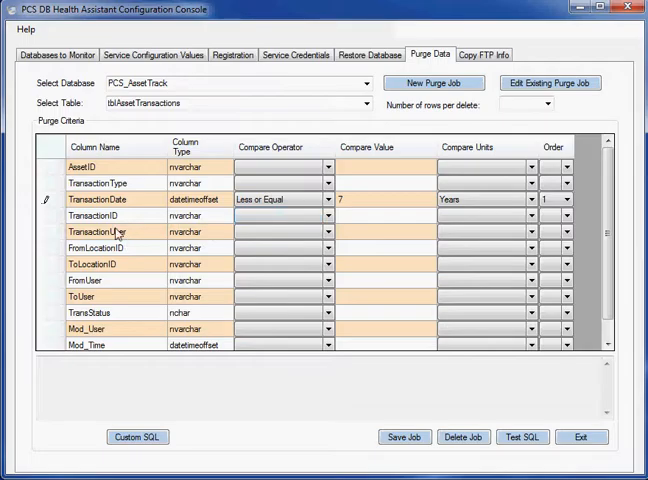
Set the rows removed per delete and save the AssetTransactions purge job
{"action": "left_click", "coordinate": [100, 216]}
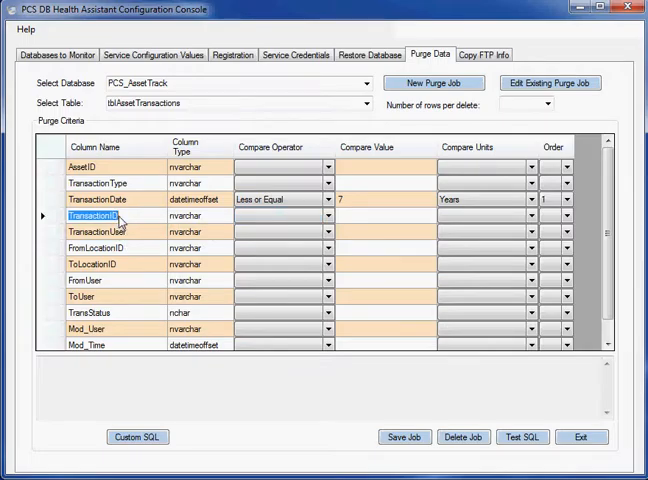
{"action": "left_click", "coordinate": [84, 296]}
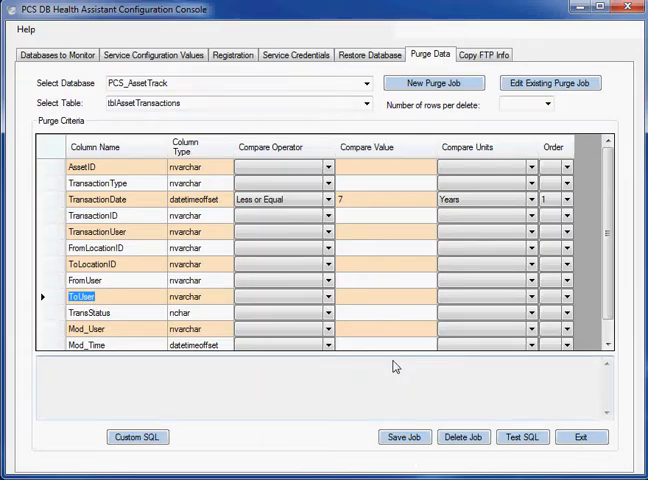
{"action": "mouse_move", "coordinate": [336, 452]}
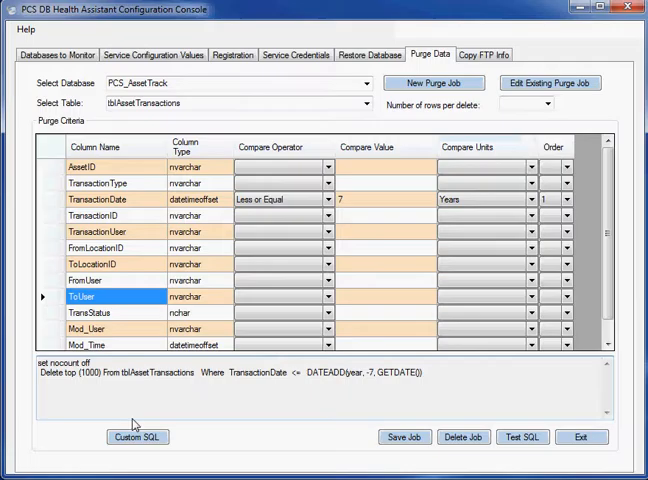
{"action": "left_click", "coordinate": [548, 104]}
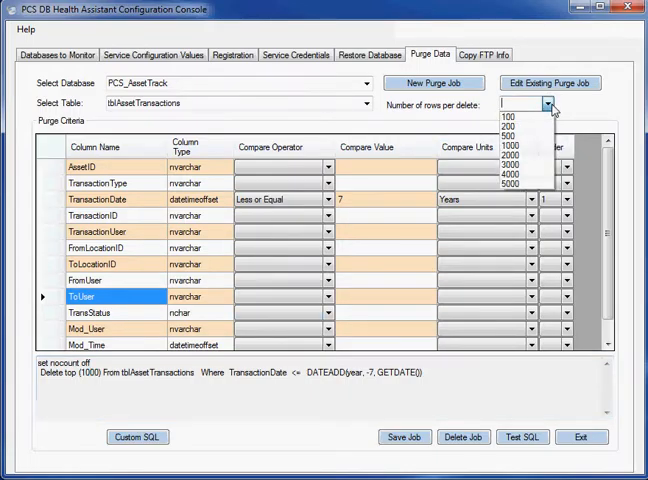
{"action": "left_click", "coordinate": [508, 184]}
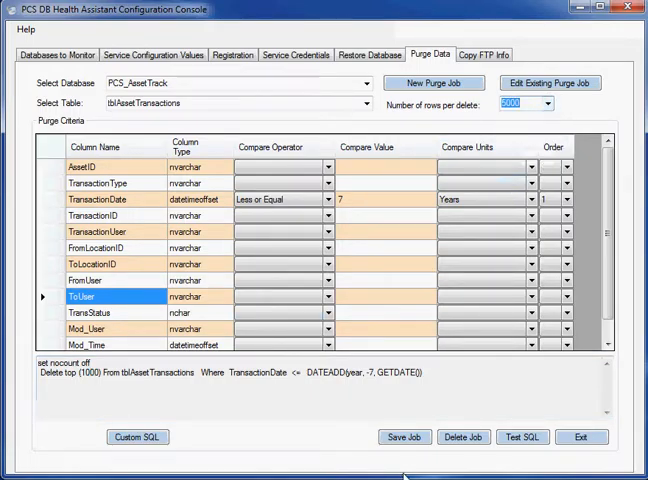
{"action": "left_click", "coordinate": [404, 436]}
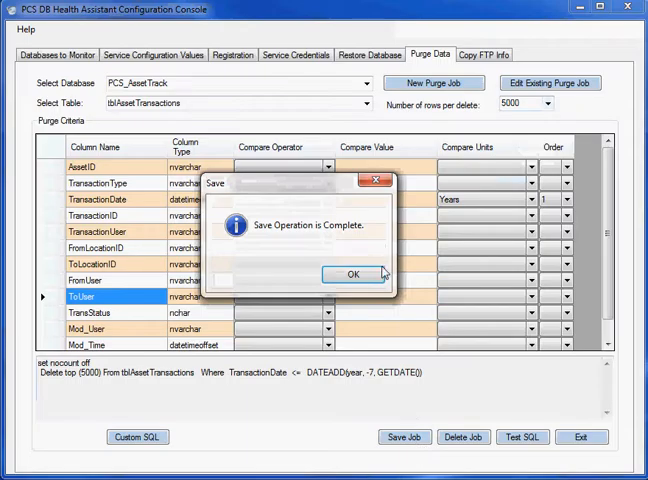
Acknowledge the save, run Test SQL and confirm 0 rows deleted
{"action": "left_click", "coordinate": [352, 274]}
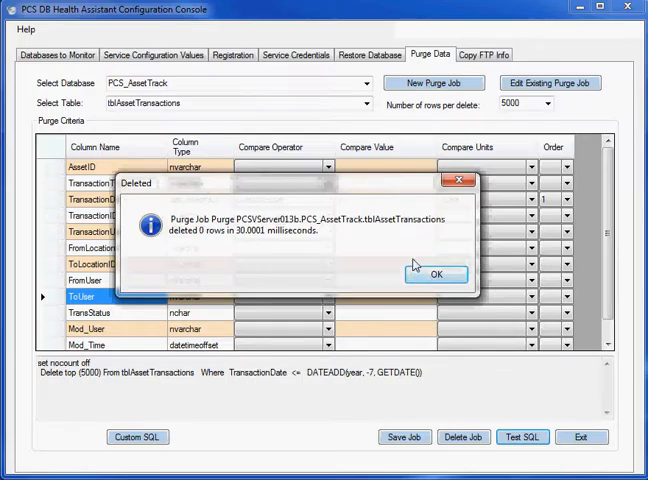
{"action": "mouse_move", "coordinate": [434, 276]}
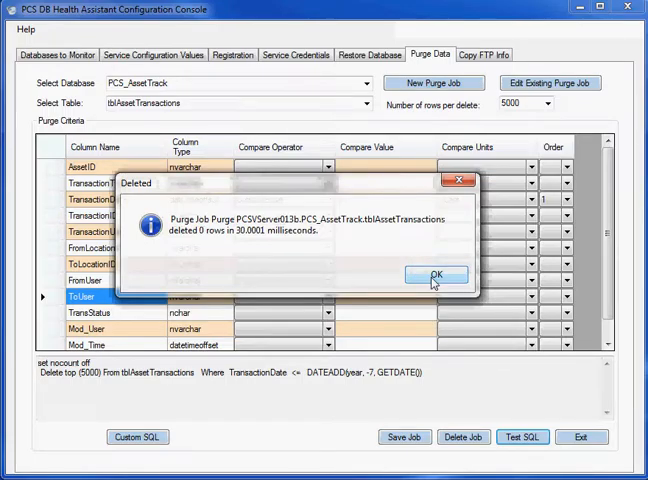
{"action": "left_click", "coordinate": [436, 274]}
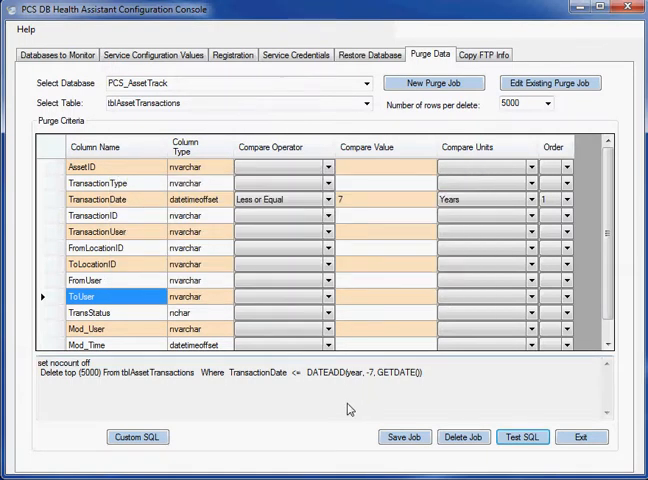
{"action": "mouse_move", "coordinate": [364, 336]}
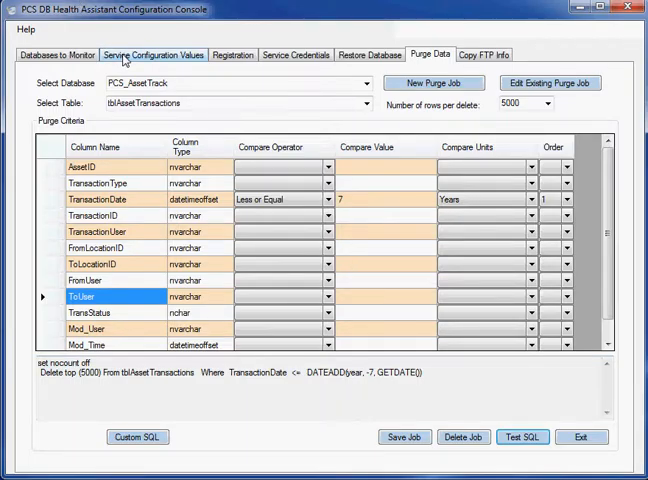
Choose a new Run Purge Job every interval in Service Configuration Values
{"action": "left_click", "coordinate": [152, 54]}
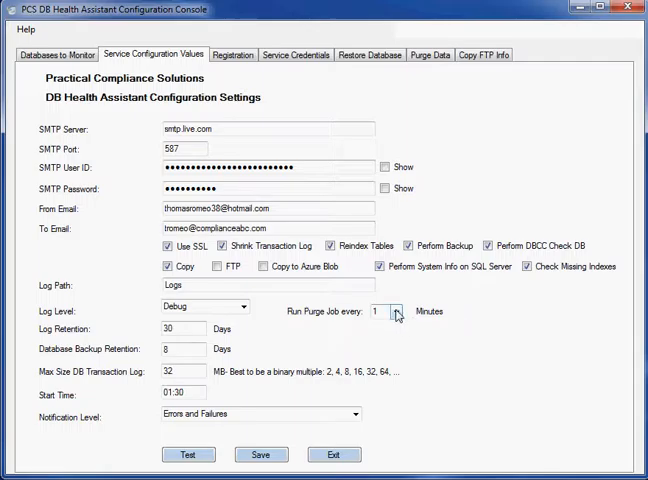
{"action": "left_click", "coordinate": [396, 312]}
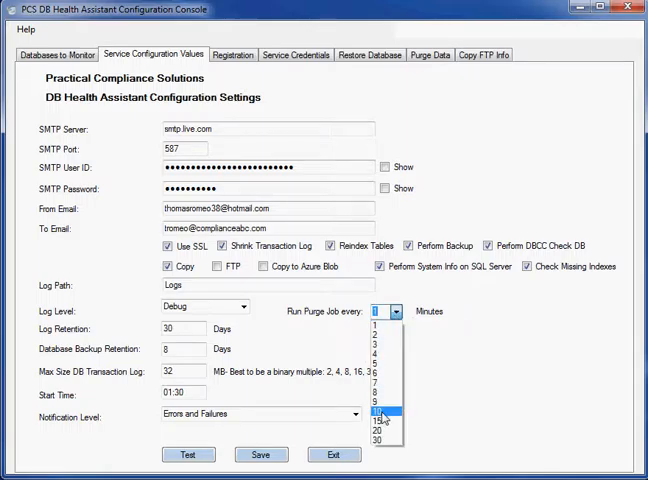
{"action": "left_click", "coordinate": [382, 410]}
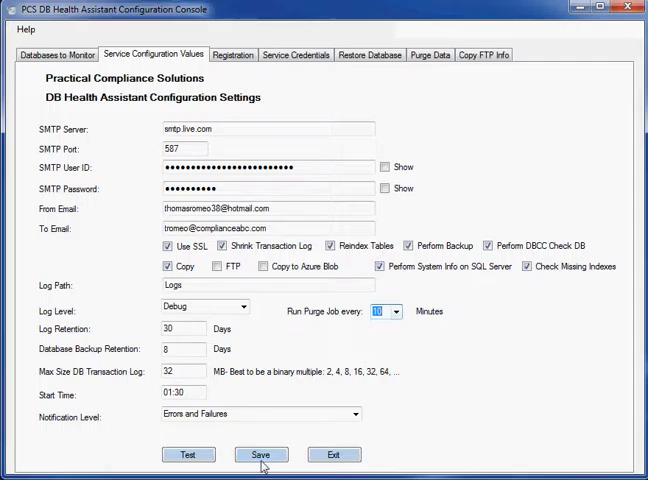
{"action": "mouse_move", "coordinate": [466, 444]}
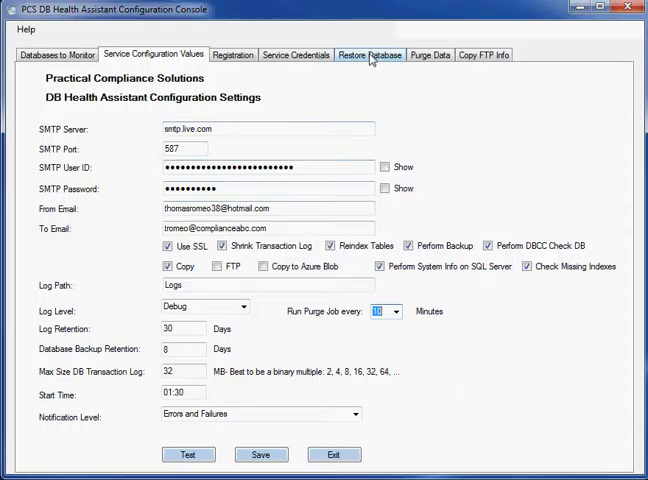
Enter custom SQL 'delete from xxx' and dismiss the missing where clause warning
{"action": "left_click", "coordinate": [430, 56]}
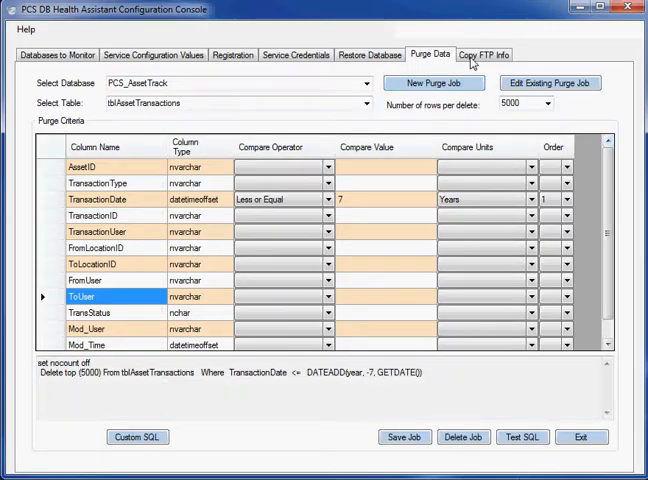
{"action": "left_click", "coordinate": [432, 82]}
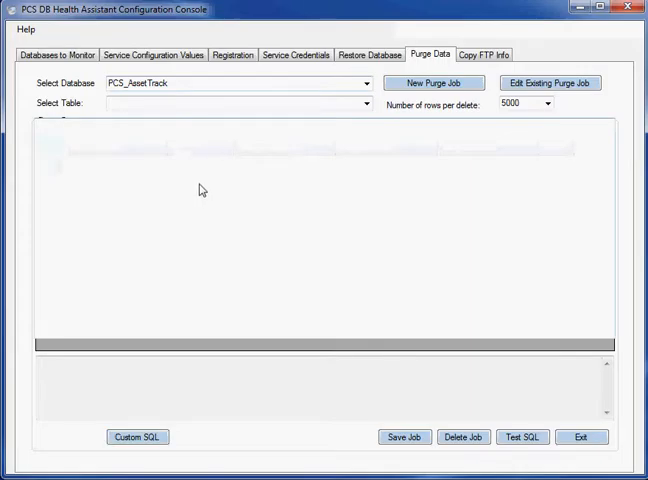
{"action": "type", "text": "delete"}
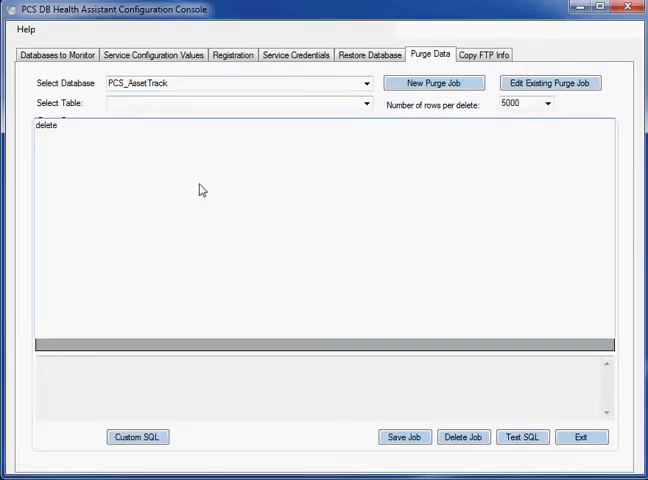
{"action": "type", "text": "from xxx"}
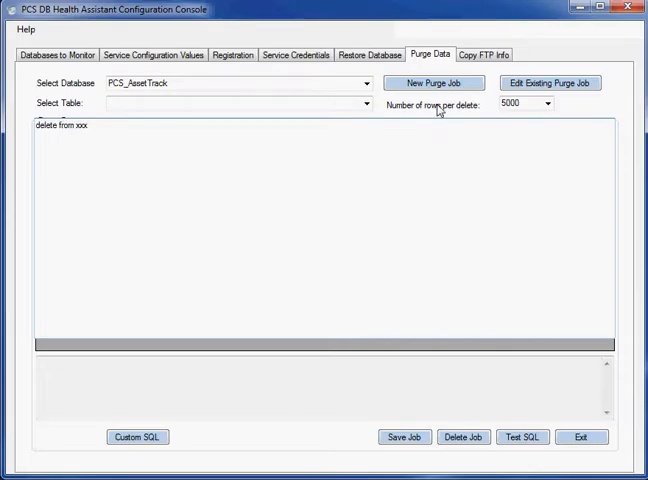
{"action": "left_click", "coordinate": [404, 436]}
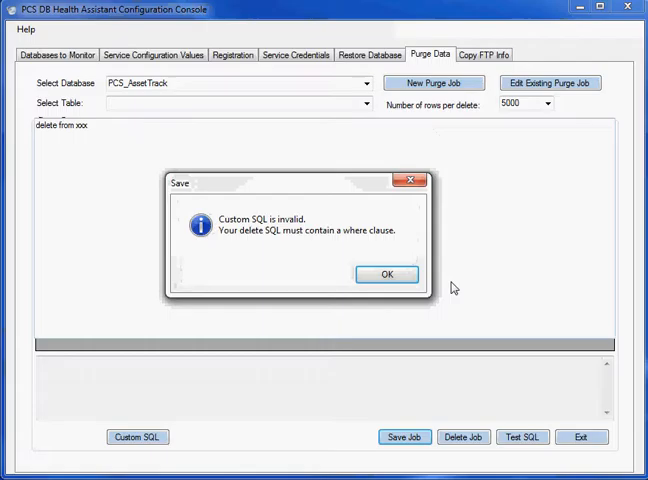
{"action": "left_click", "coordinate": [388, 274]}
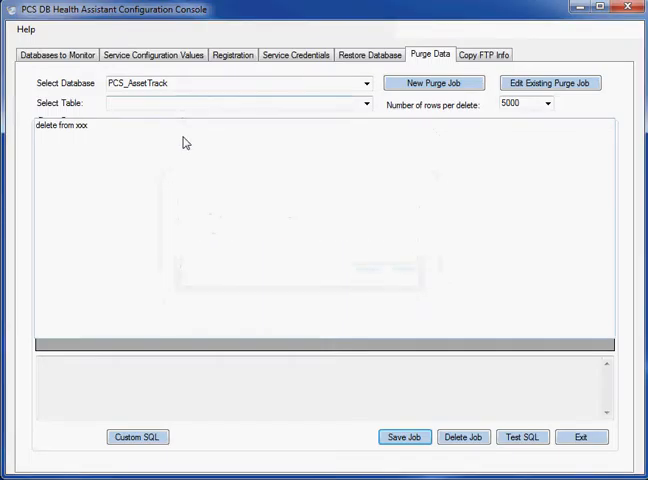
Add 'where yyy = hhhh' to the statement and save the custom SQL purge job
{"action": "type", "text": "where"}
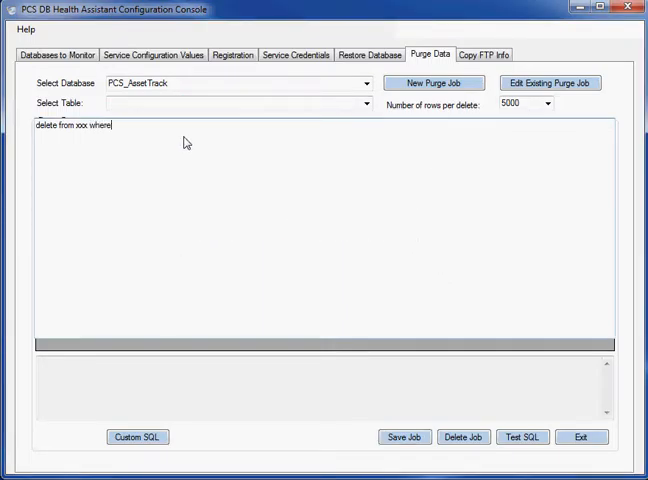
{"action": "type", "text": "yyy ="}
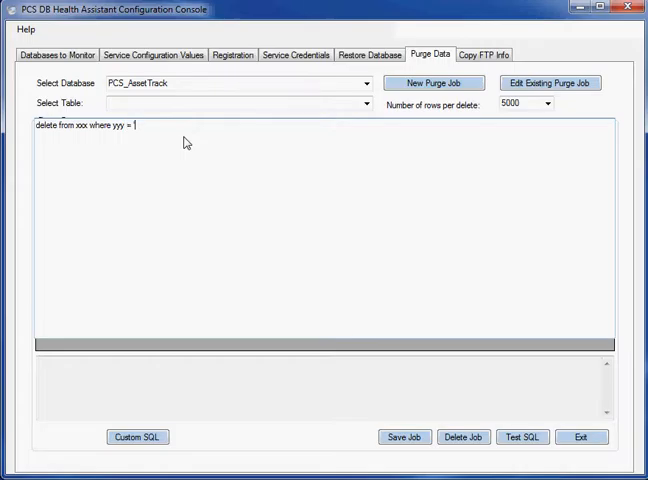
{"action": "type", "text": "hhhh"}
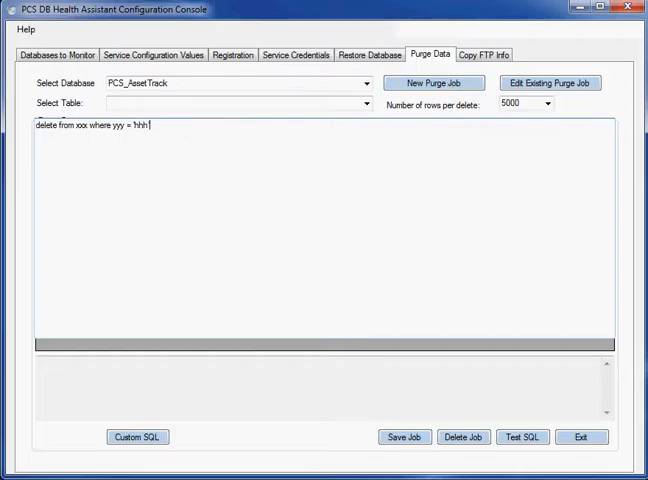
{"action": "left_click", "coordinate": [404, 436]}
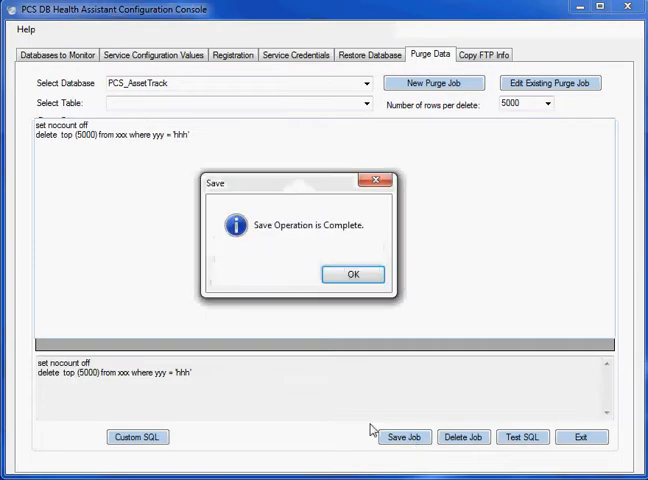
{"action": "left_click", "coordinate": [352, 272]}
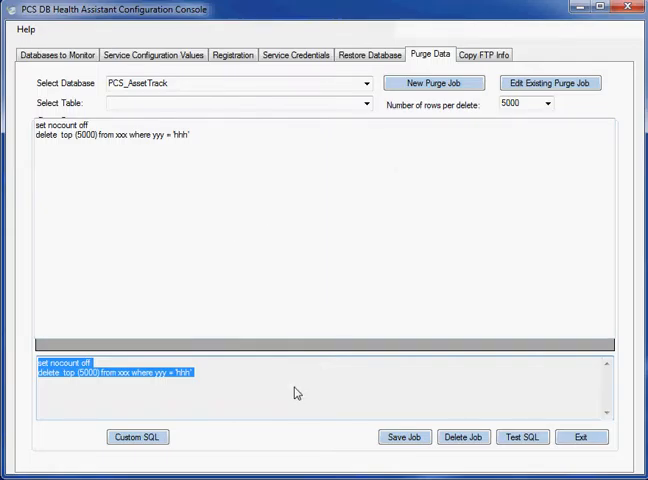
{"action": "mouse_move", "coordinate": [248, 404]}
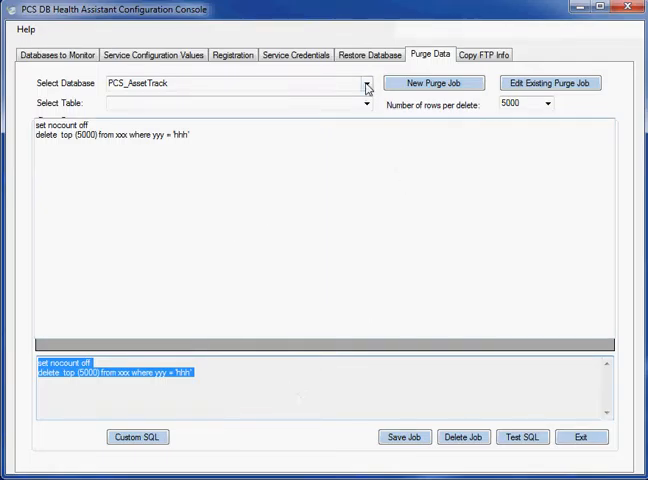
Start a new purge job on PCS_AssetTrack's tblDepartments table with no criteria
{"action": "left_click", "coordinate": [436, 84]}
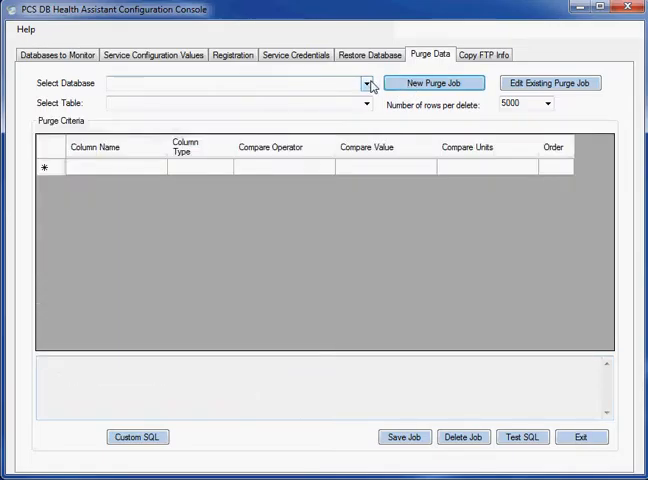
{"action": "left_click", "coordinate": [366, 84]}
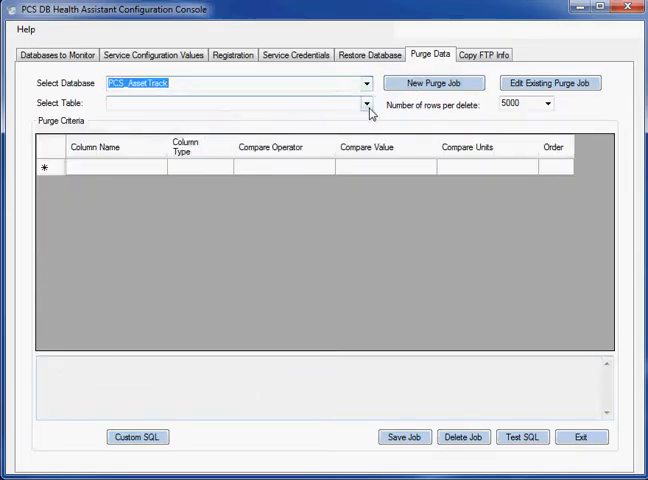
{"action": "left_click", "coordinate": [364, 104]}
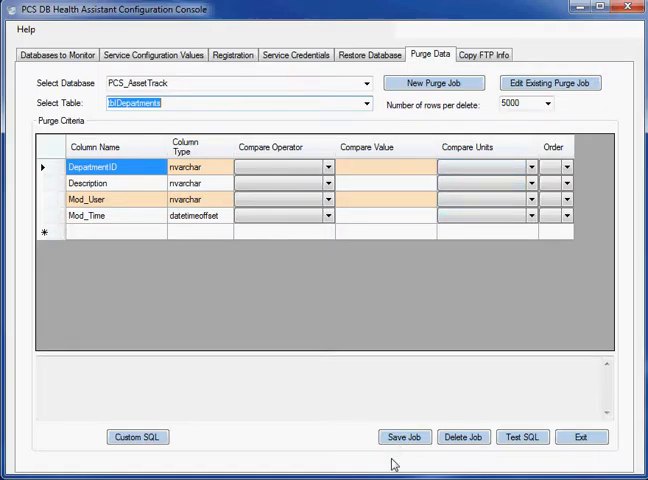
{"action": "mouse_move", "coordinate": [332, 442]}
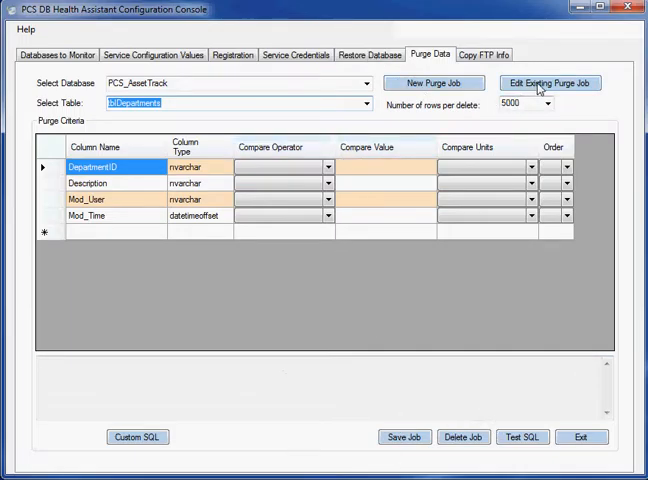
Select the saved custom SQL purge job and delete it
{"action": "left_click", "coordinate": [432, 82]}
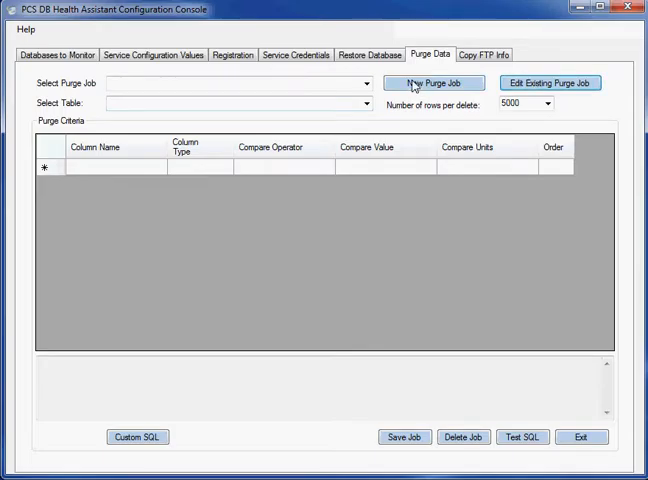
{"action": "left_click", "coordinate": [364, 84]}
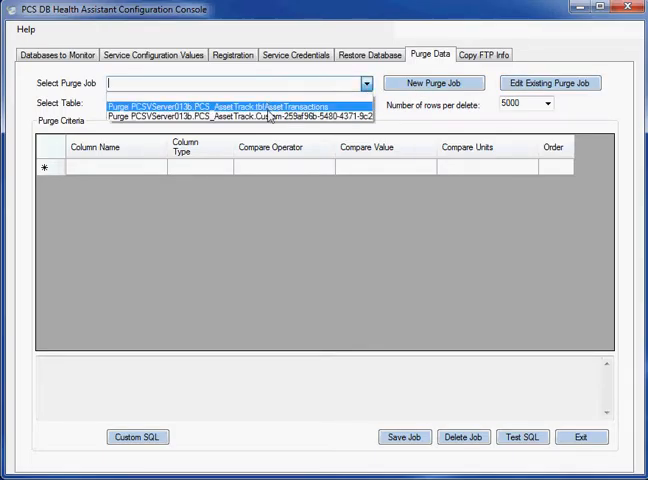
{"action": "left_click", "coordinate": [240, 116]}
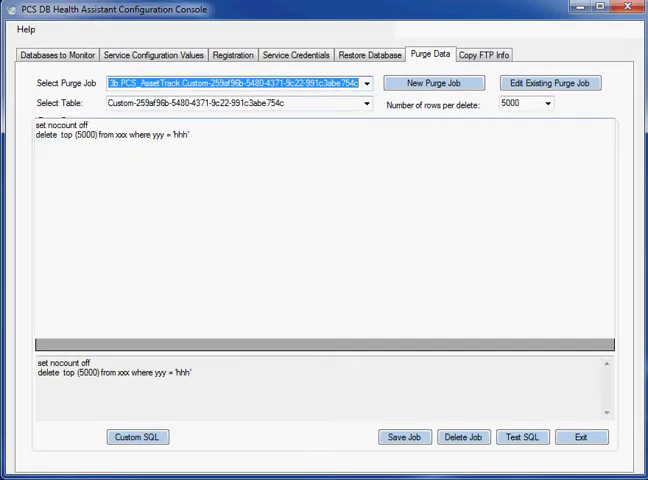
{"action": "left_click", "coordinate": [462, 436]}
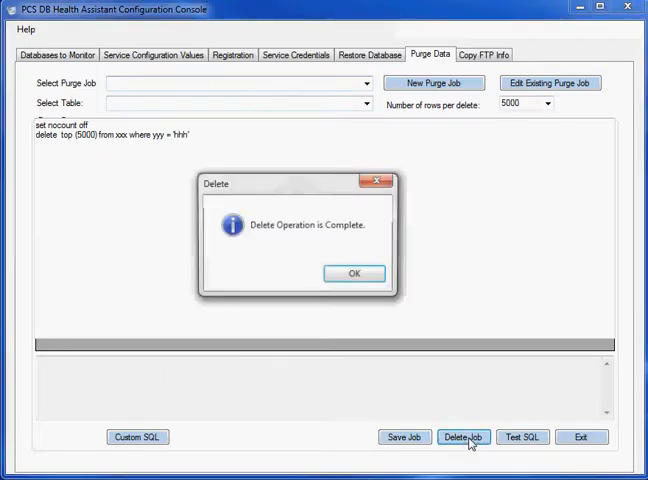
{"action": "left_click", "coordinate": [352, 272]}
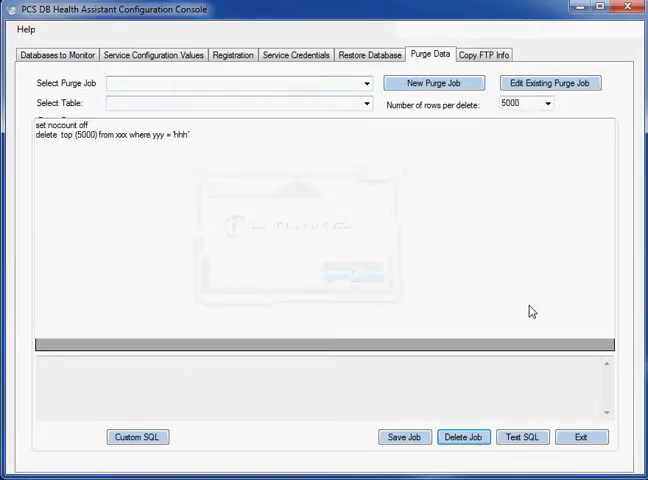
Load the asset transactions purge job and delete it
{"action": "left_click", "coordinate": [136, 436]}
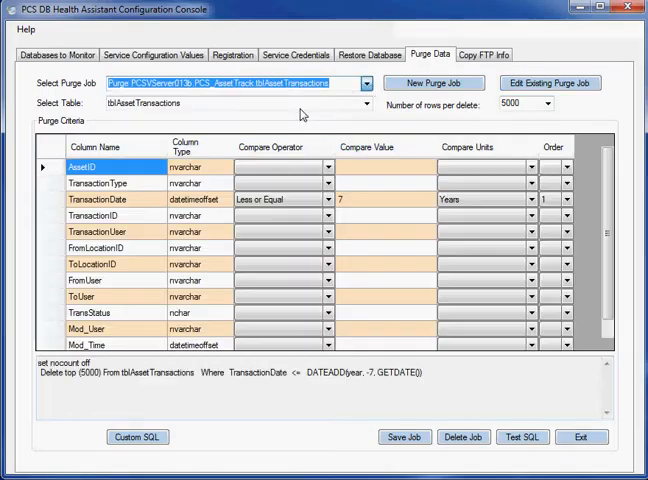
{"action": "mouse_move", "coordinate": [456, 390]}
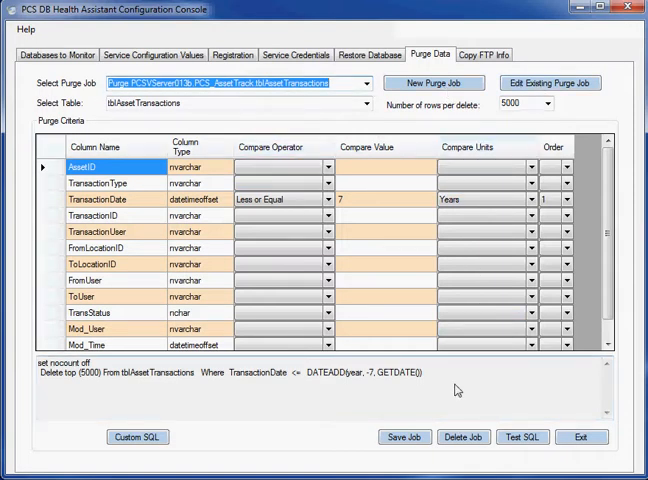
{"action": "left_click", "coordinate": [462, 436]}
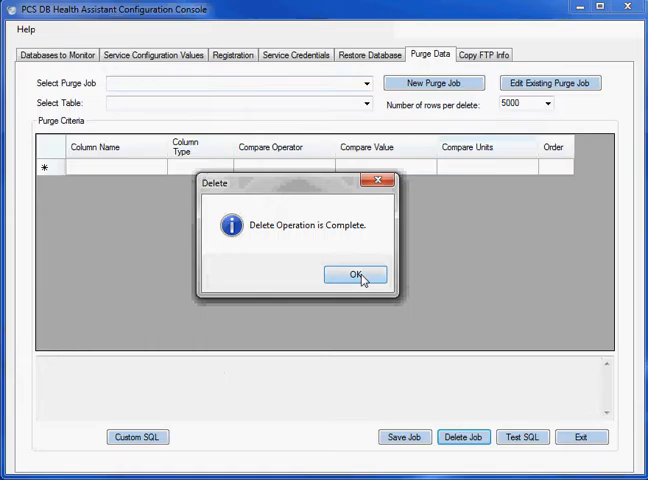
{"action": "left_click", "coordinate": [356, 274]}
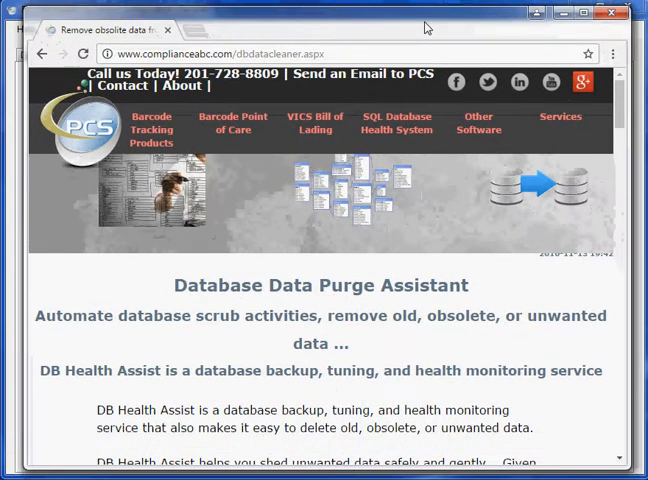
{"action": "mouse_move", "coordinate": [140, 332]}
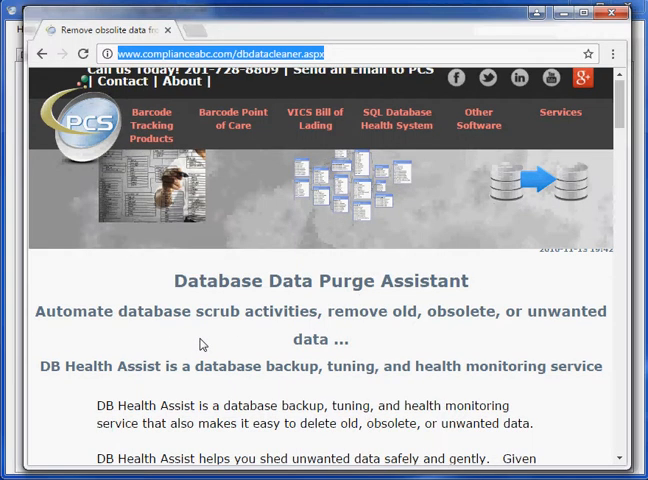
Scroll through the Database Data Purge Assistant and DB Health Assist product pages
{"action": "scroll", "scroll_direction": "down", "scroll_amount": 3}
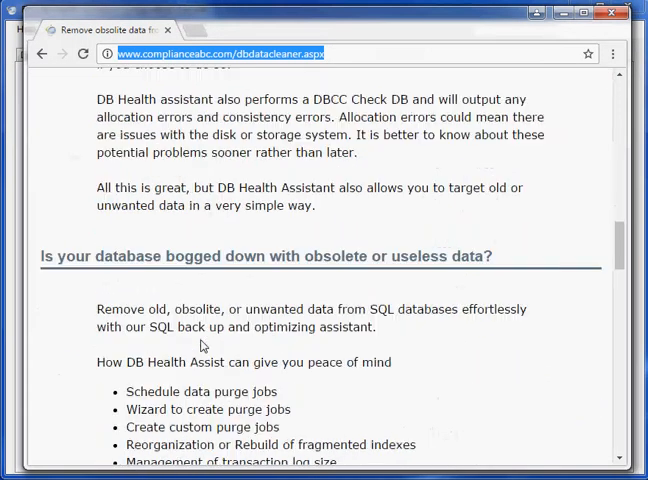
{"action": "scroll", "scroll_direction": "up", "scroll_amount": 3}
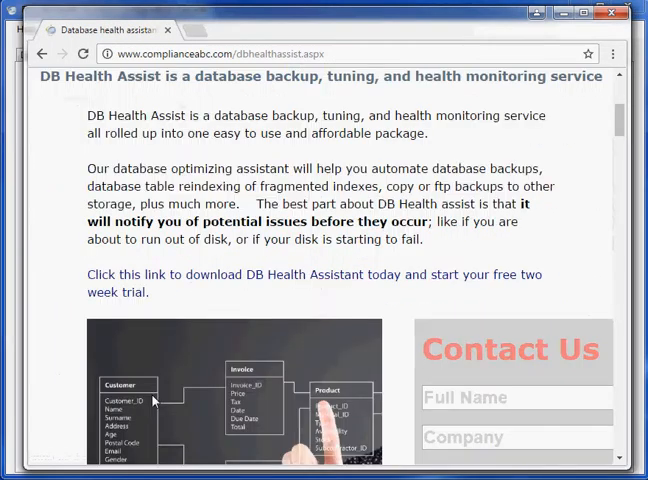
{"action": "scroll", "scroll_direction": "down", "scroll_amount": 3}
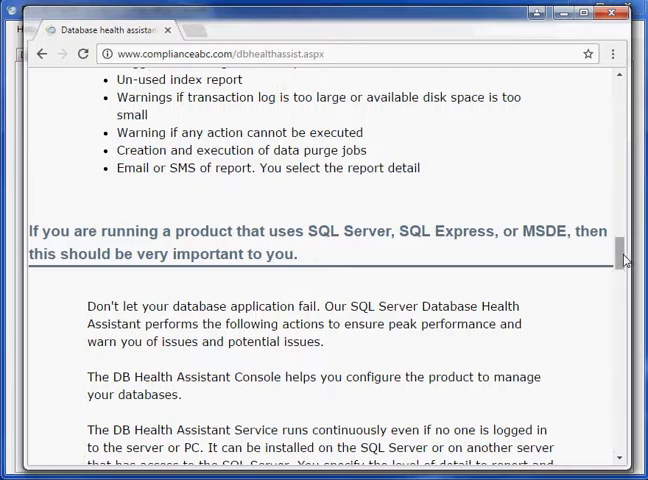
{"action": "scroll", "scroll_direction": "down", "scroll_amount": 3}
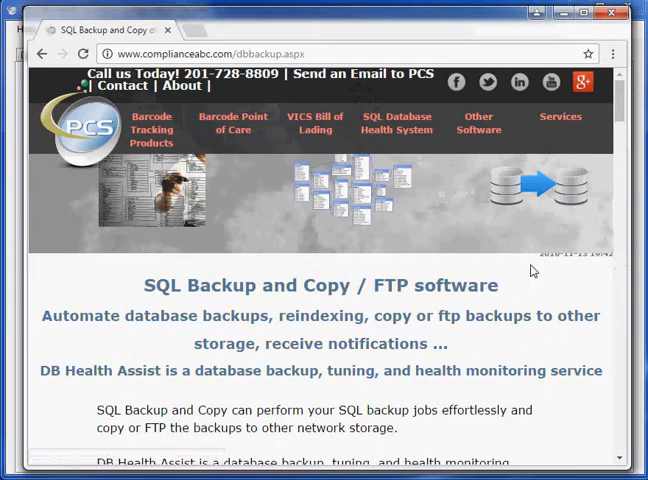
{"action": "mouse_move", "coordinate": [536, 320]}
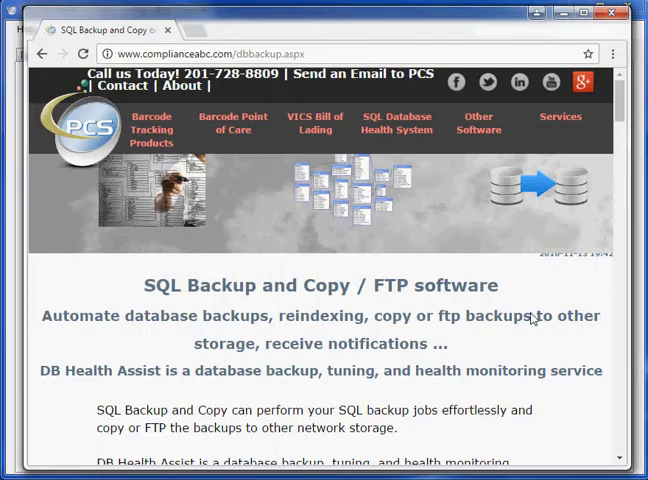
{"action": "mouse_move", "coordinate": [520, 290]}
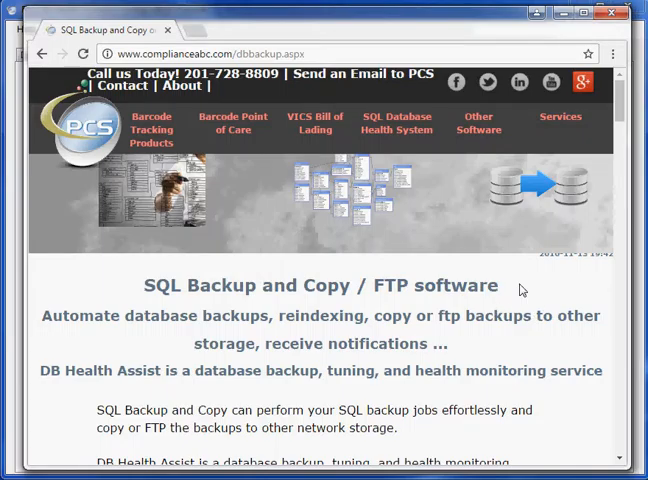
Scroll the SQL Backup and Copy / FTP page down to its purchase options and back
{"action": "scroll", "scroll_direction": "down", "scroll_amount": 3}
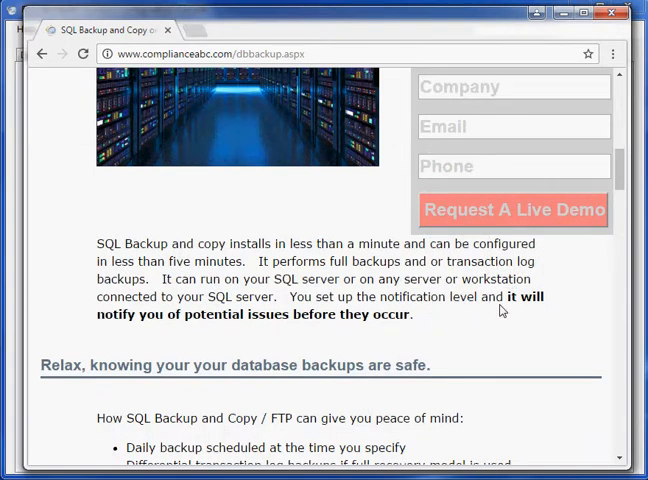
{"action": "scroll", "scroll_direction": "down", "scroll_amount": 3}
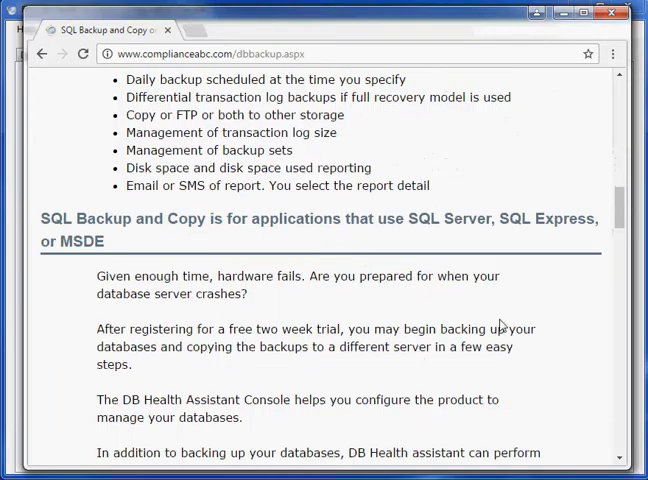
{"action": "scroll", "scroll_direction": "down", "scroll_amount": 3}
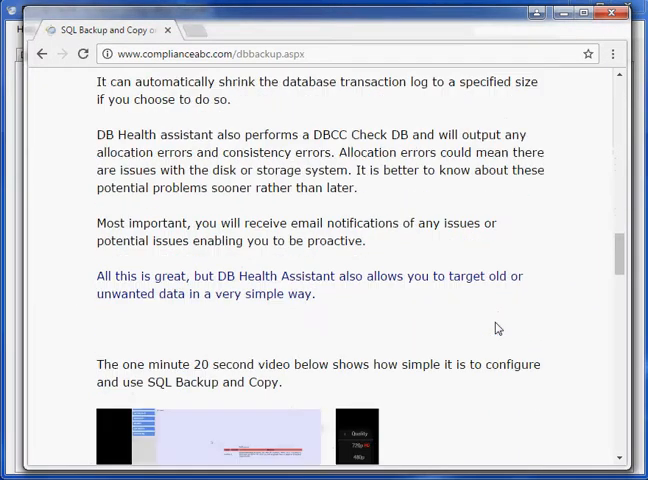
{"action": "scroll", "scroll_direction": "down", "scroll_amount": 3}
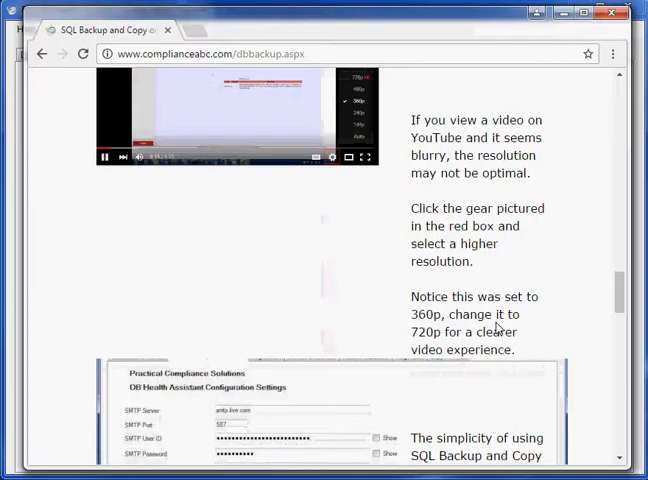
{"action": "scroll", "scroll_direction": "down", "scroll_amount": 3}
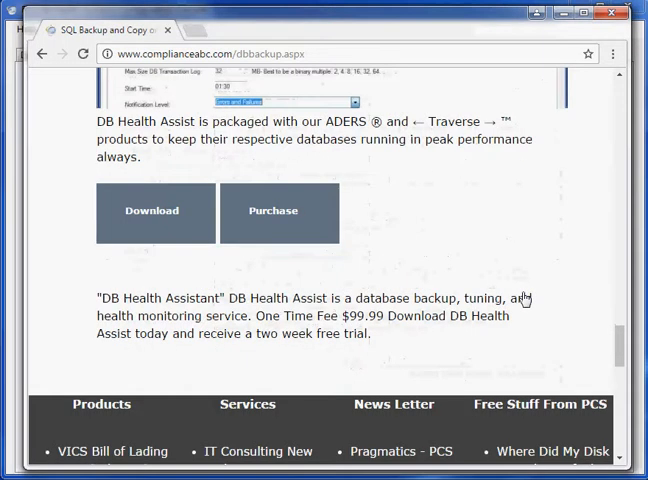
{"action": "mouse_move", "coordinate": [516, 276]}
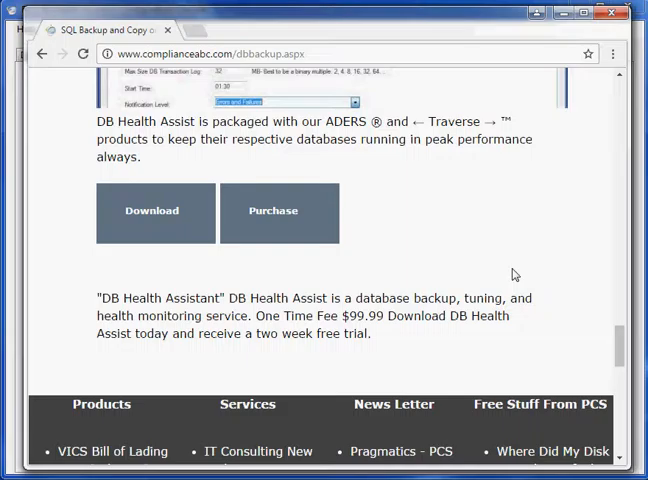
{"action": "mouse_move", "coordinate": [458, 282]}
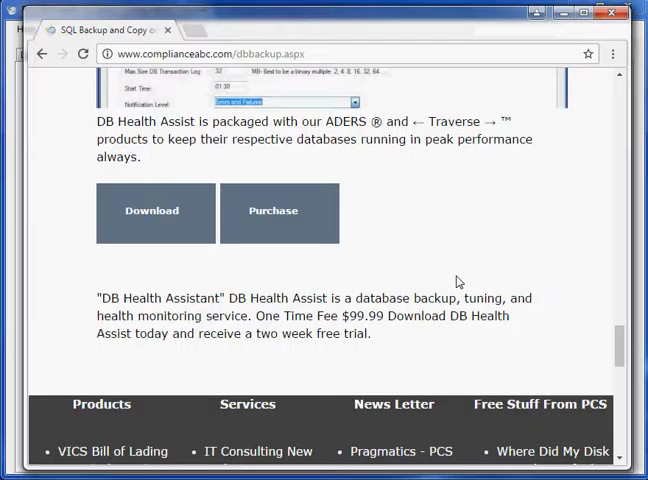
{"action": "mouse_move", "coordinate": [438, 228]}
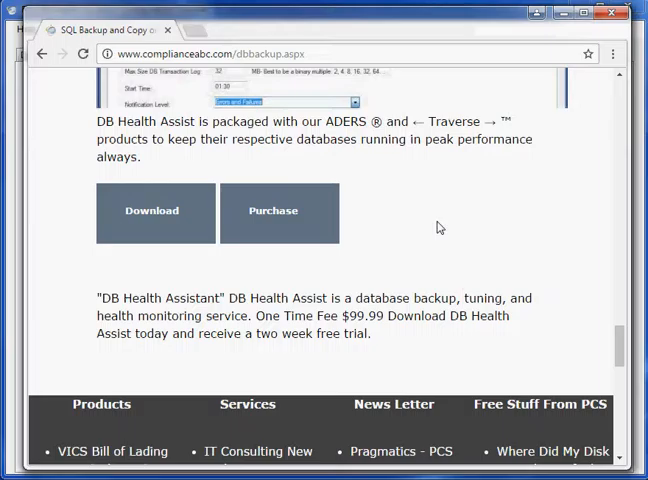
{"action": "scroll", "scroll_direction": "up", "scroll_amount": 3}
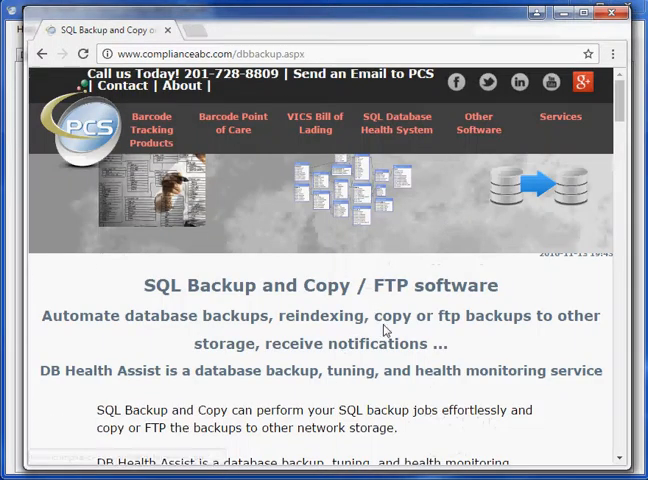
{"action": "mouse_move", "coordinate": [478, 348]}
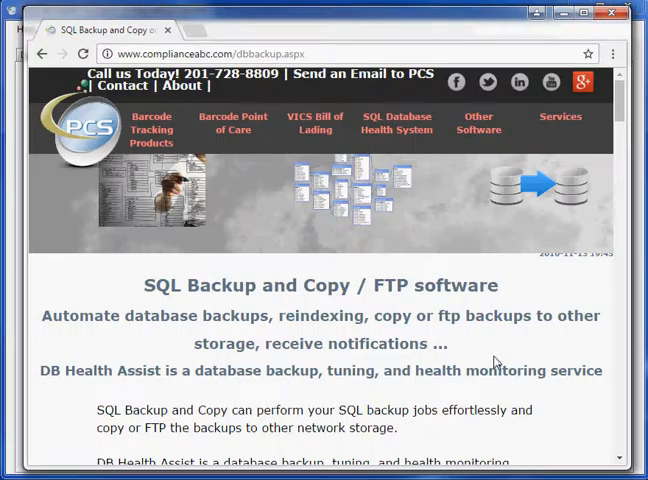
{"action": "scroll", "scroll_direction": "down", "scroll_amount": 3}
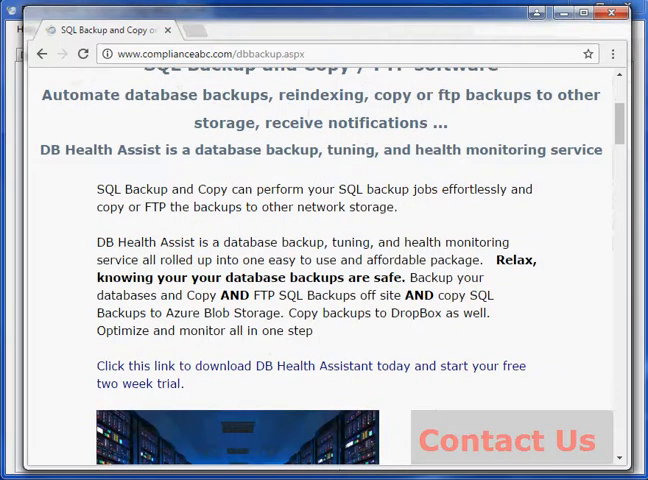